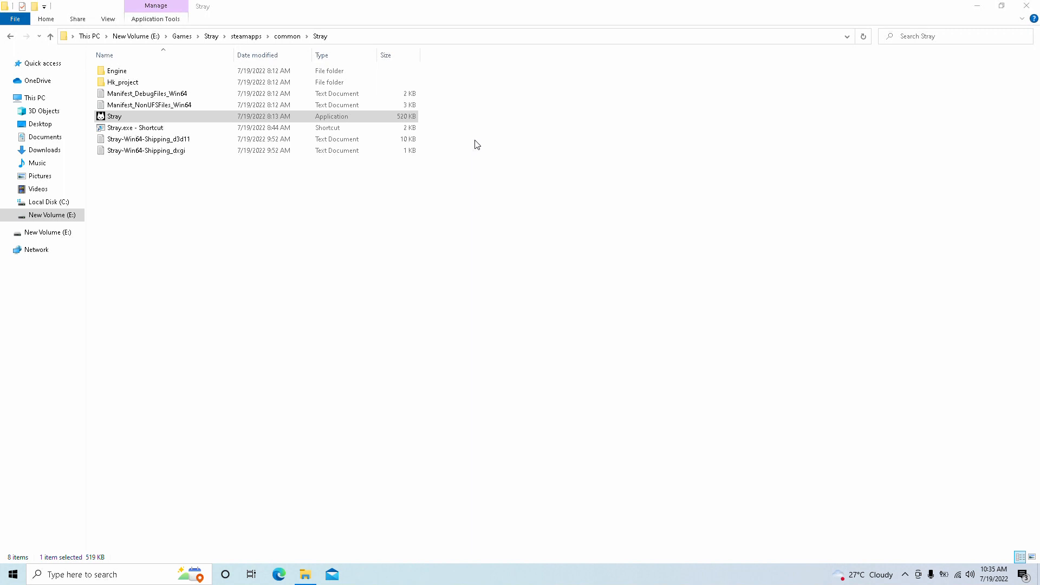
mouse_move(89, 220)
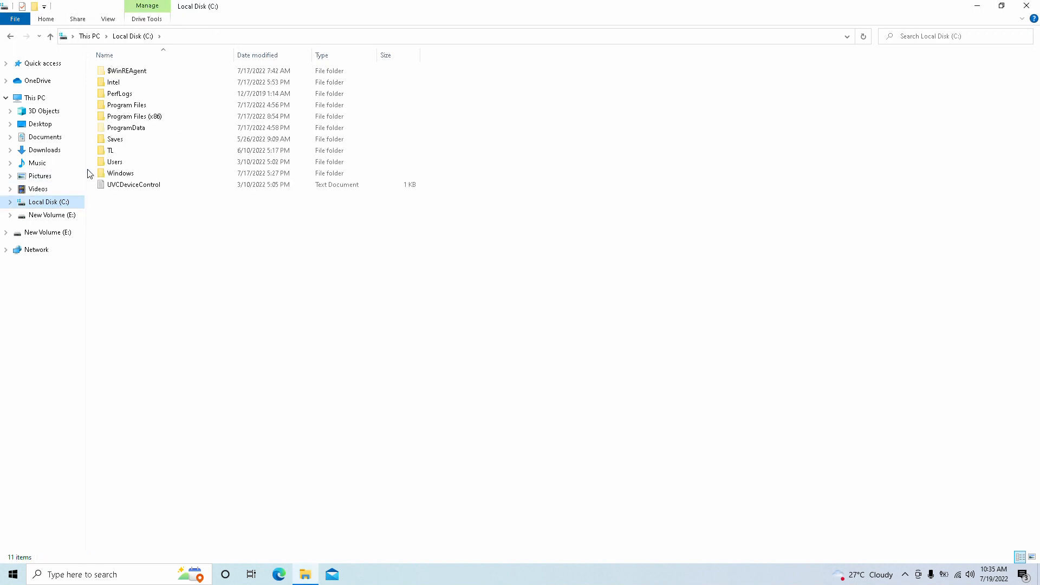
Browse from C:\Users through AppData\Local\Hk_project\Saved and open GameUserSettings in Notepad
double_click(115, 162)
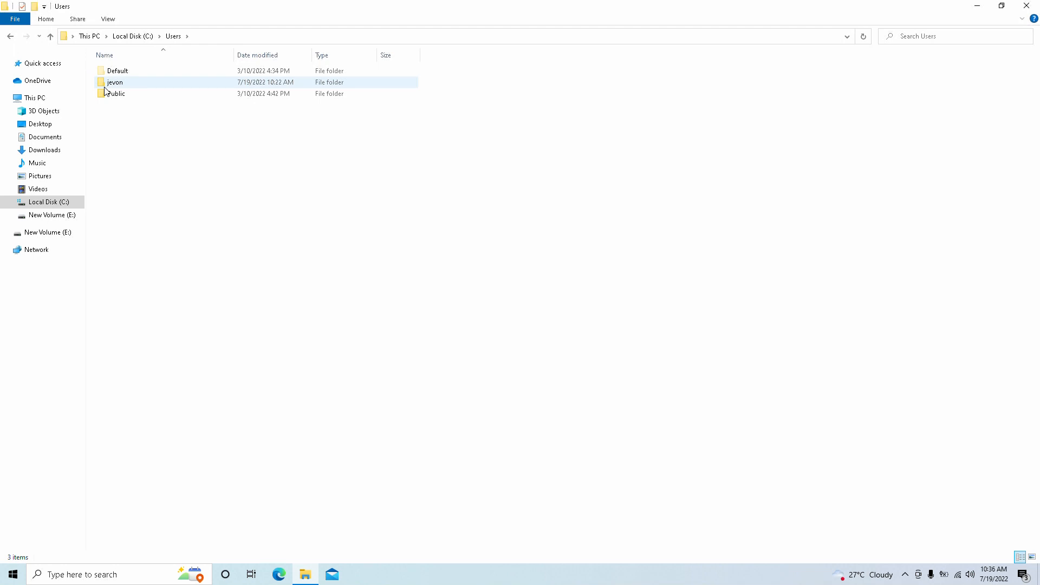
double_click(114, 82)
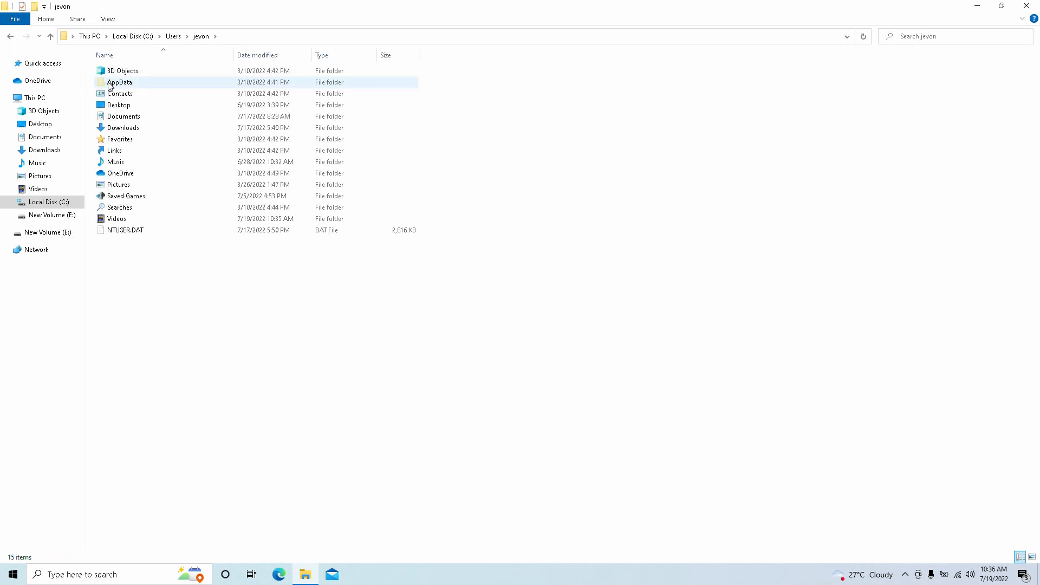
double_click(120, 82)
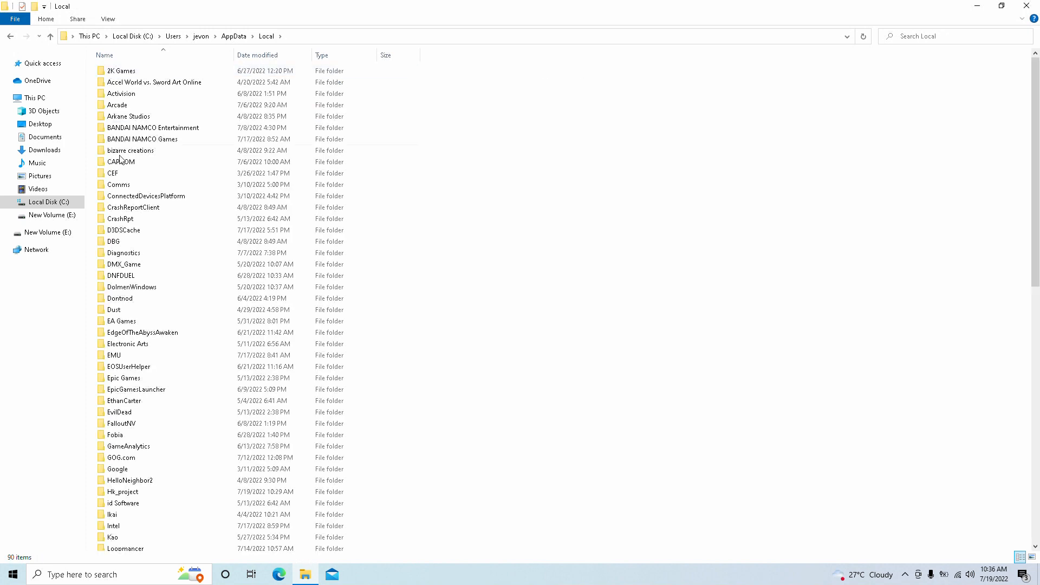
left_click(115, 435)
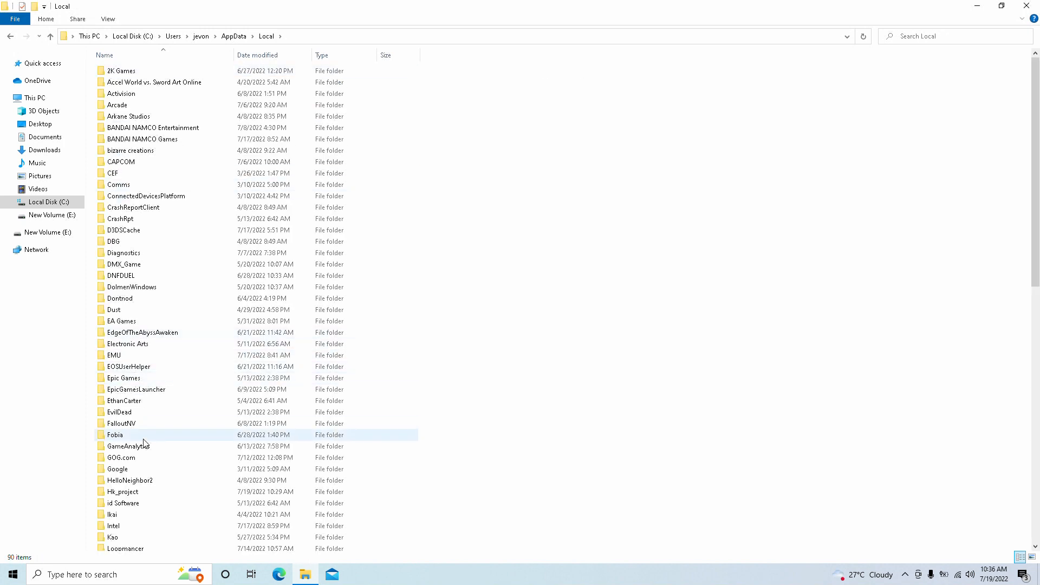
double_click(123, 492)
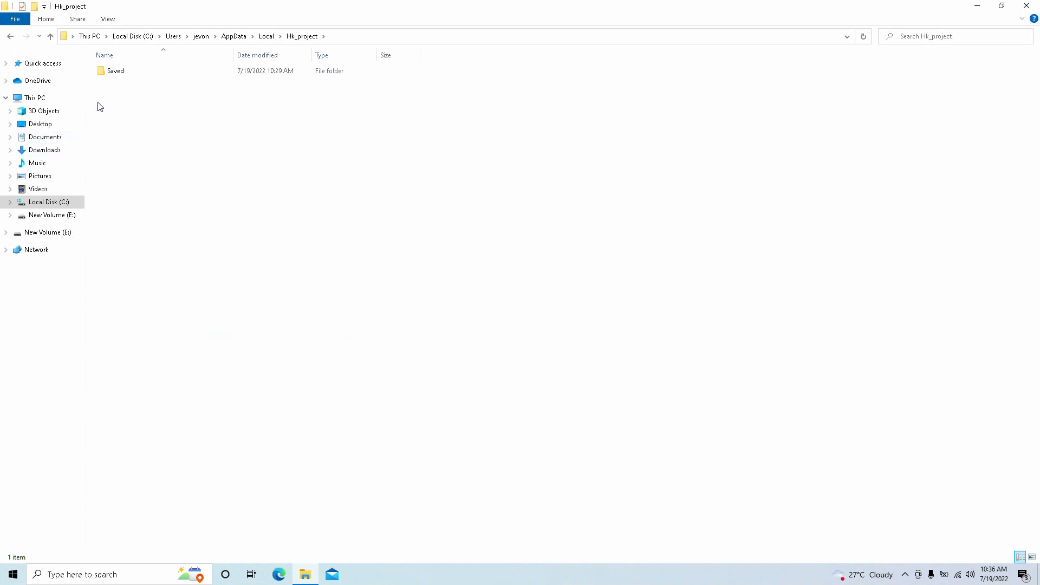
double_click(116, 71)
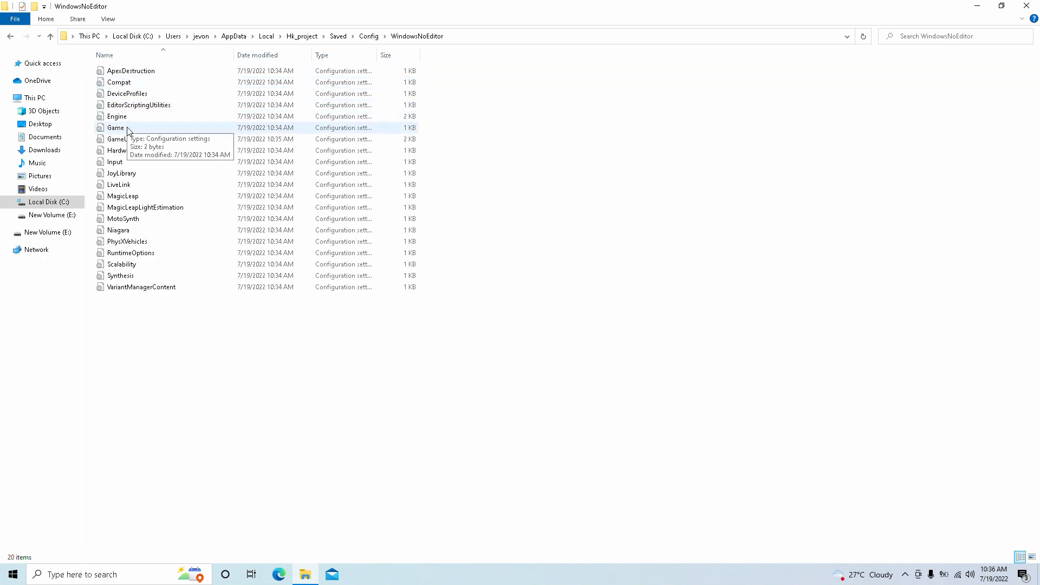
double_click(115, 138)
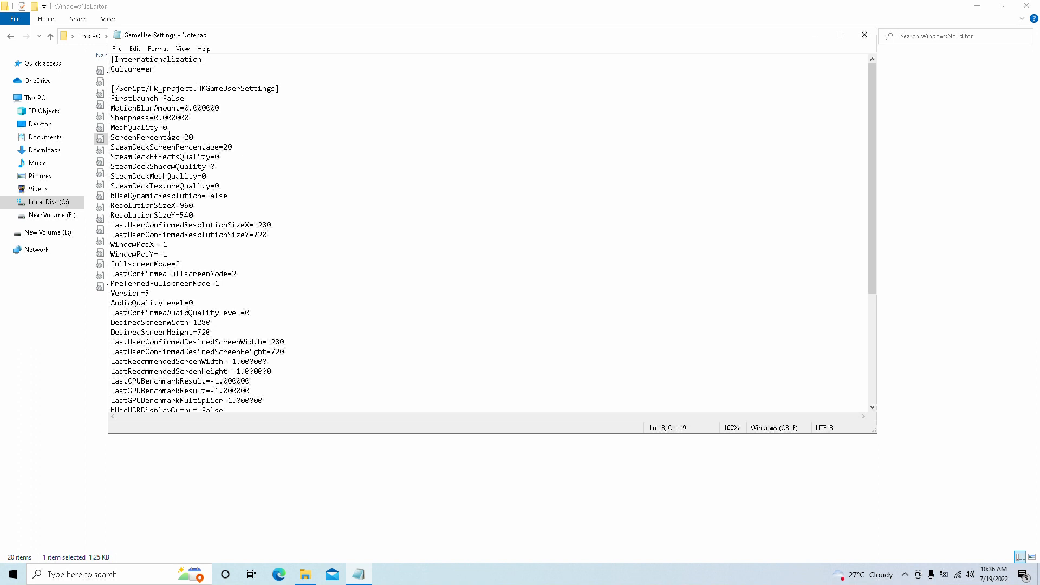
double_click(190, 137)
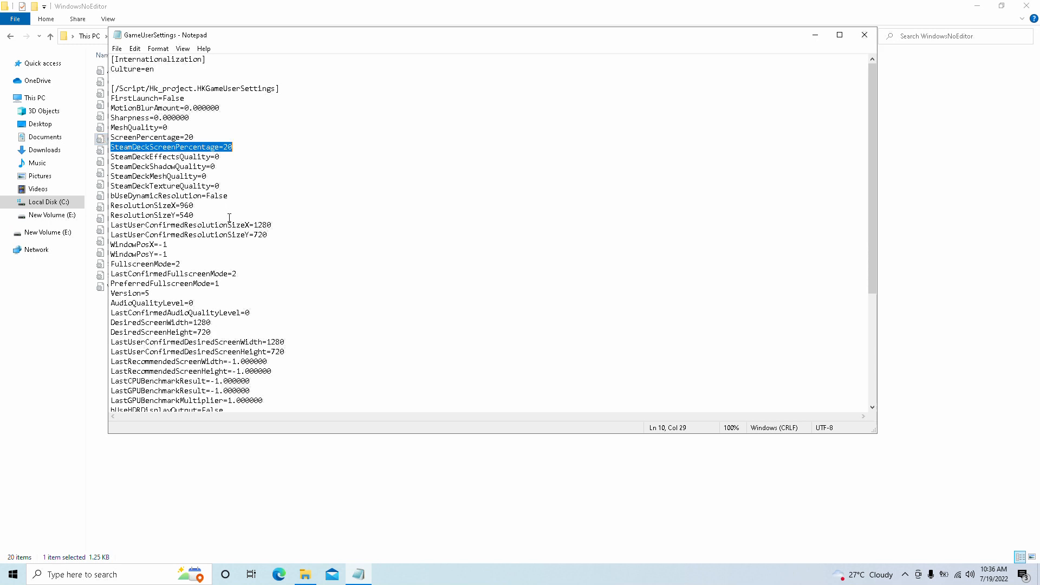
mouse_move(839, 168)
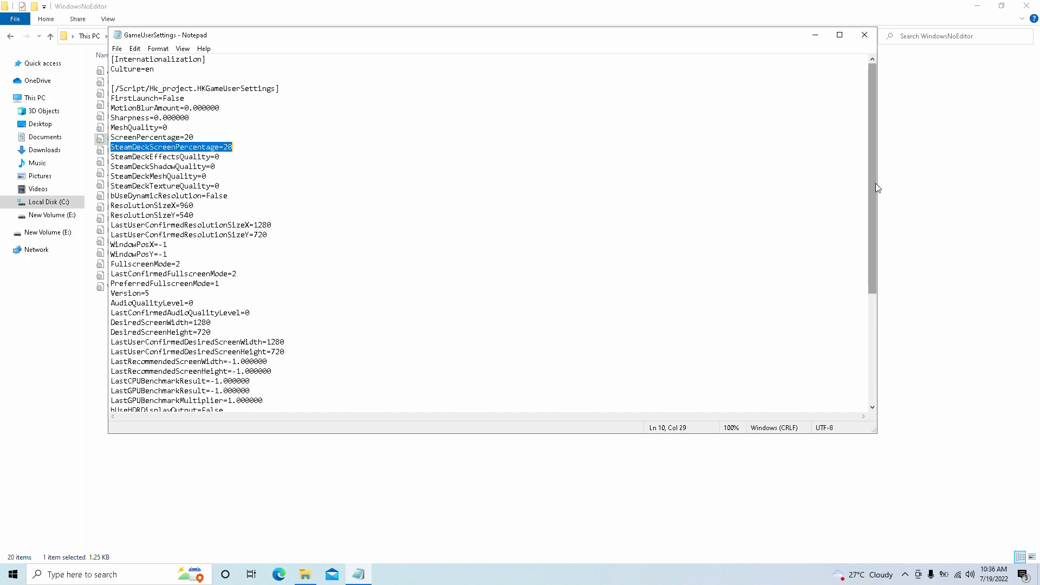
mouse_move(867, 173)
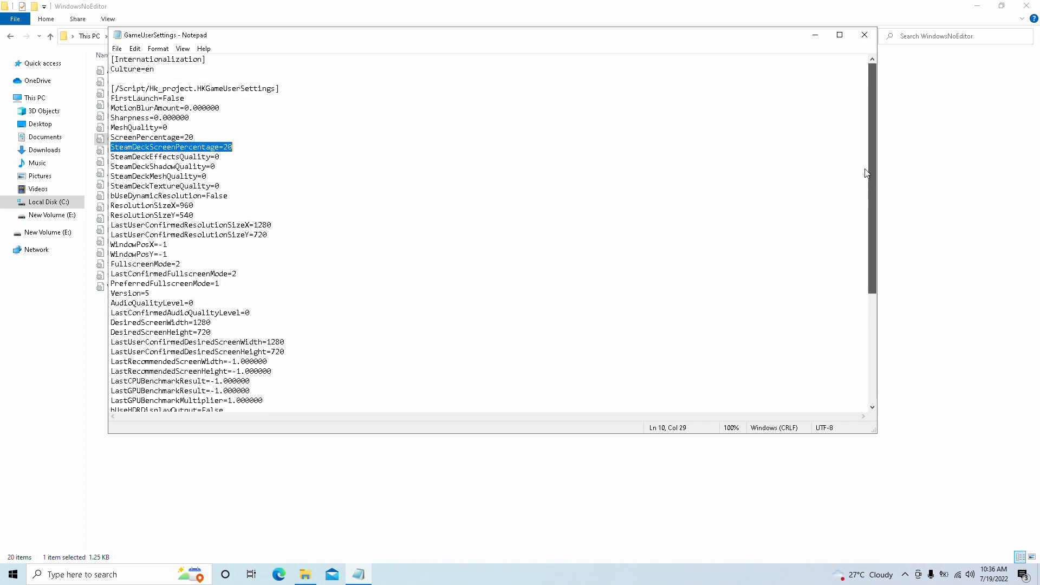
mouse_move(648, 171)
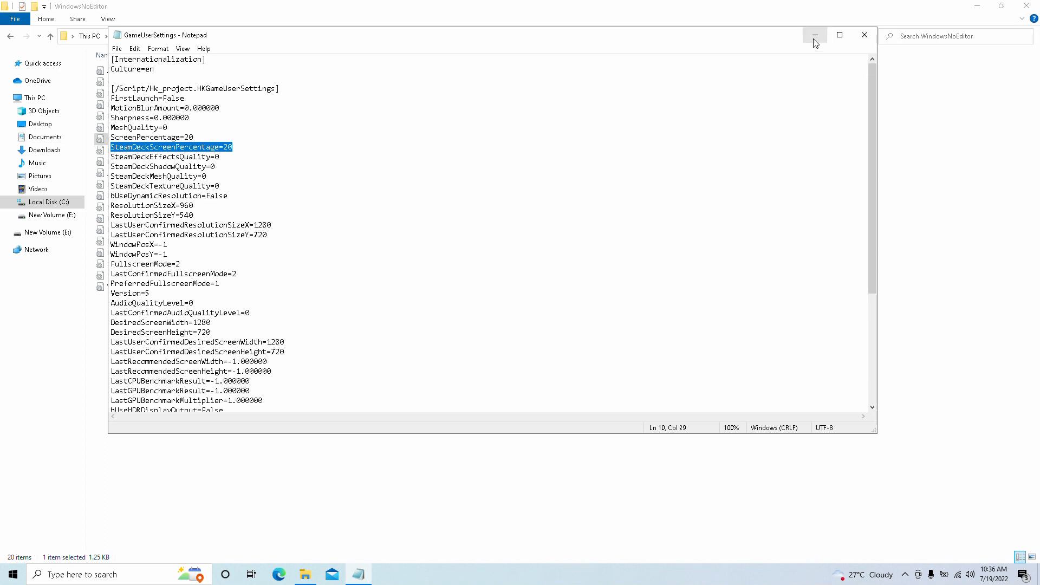
mouse_move(814, 37)
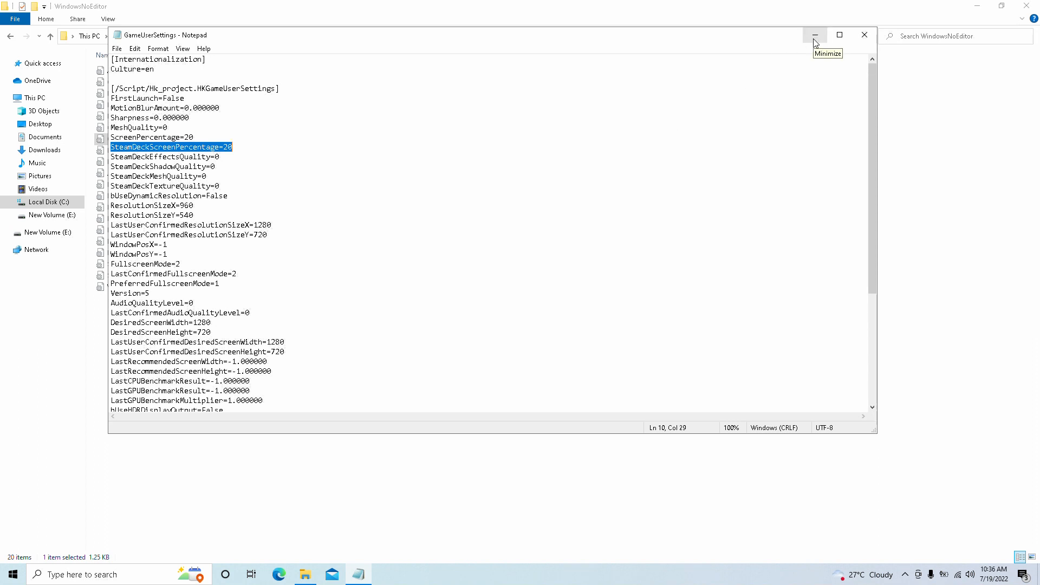